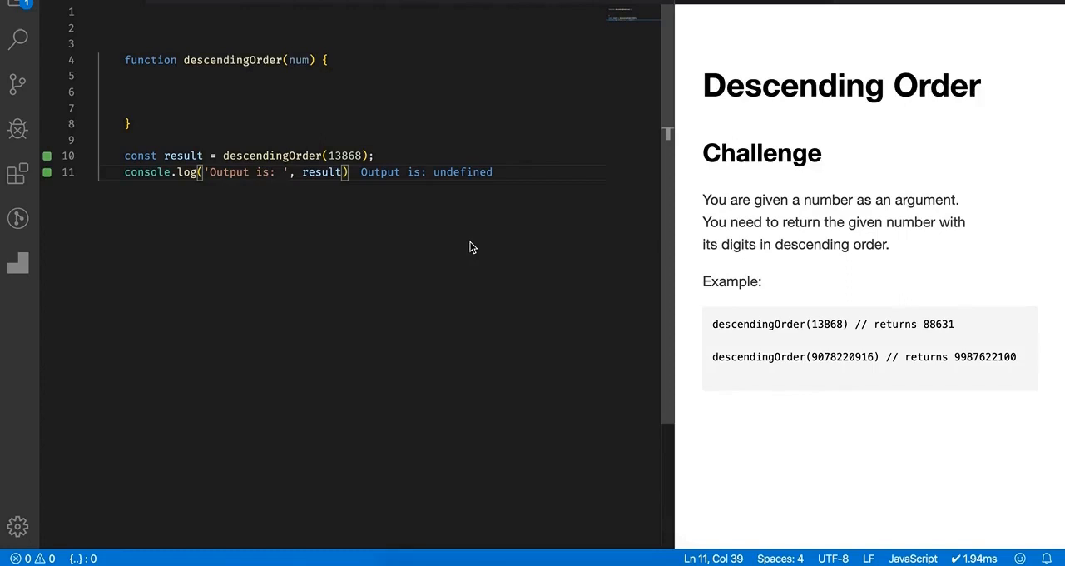
pyautogui.moveTo(822, 336)
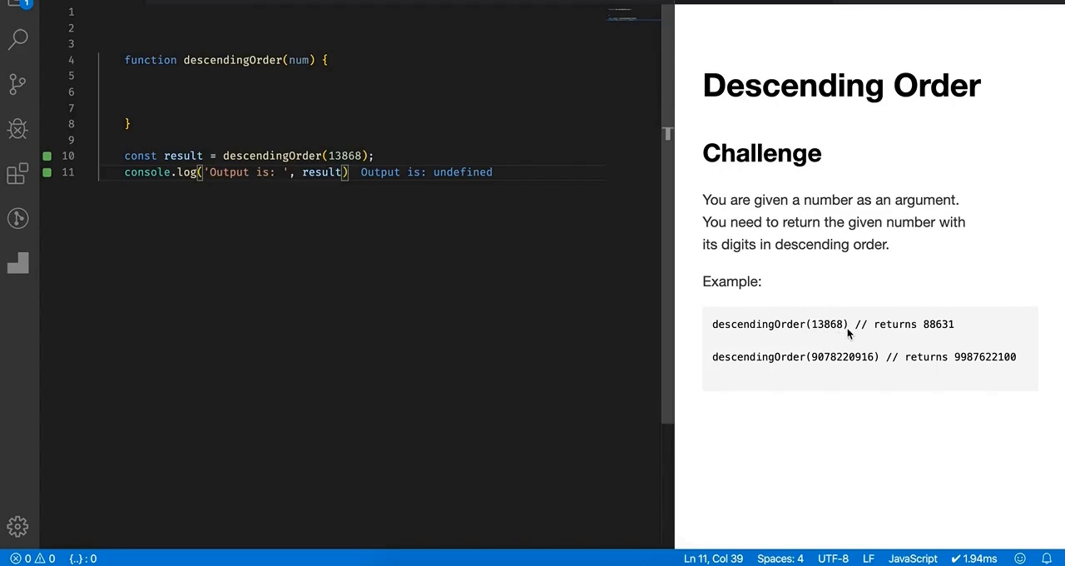
pyautogui.moveTo(822, 332)
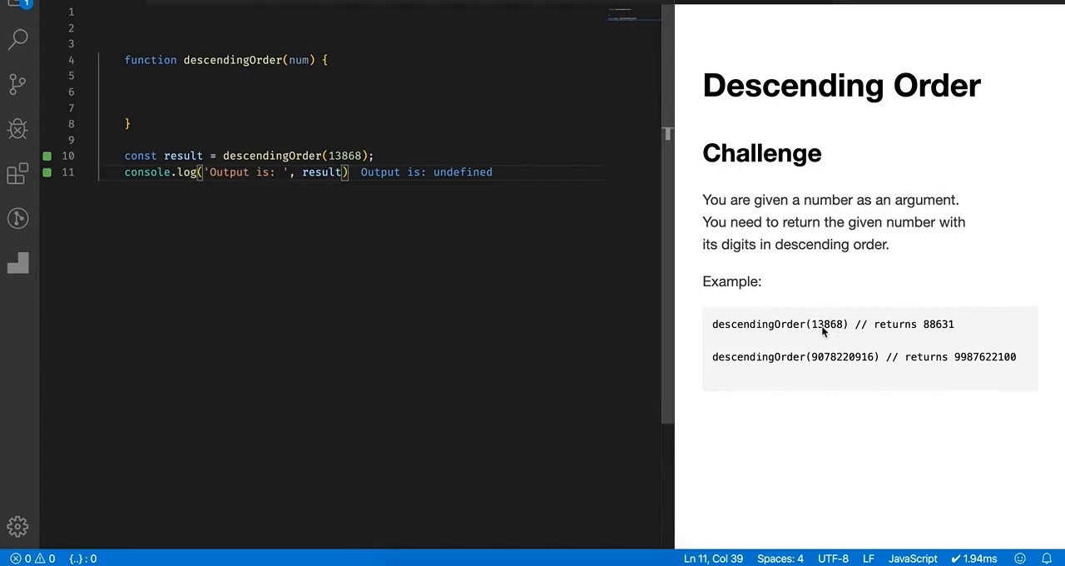
pyautogui.moveTo(806, 329)
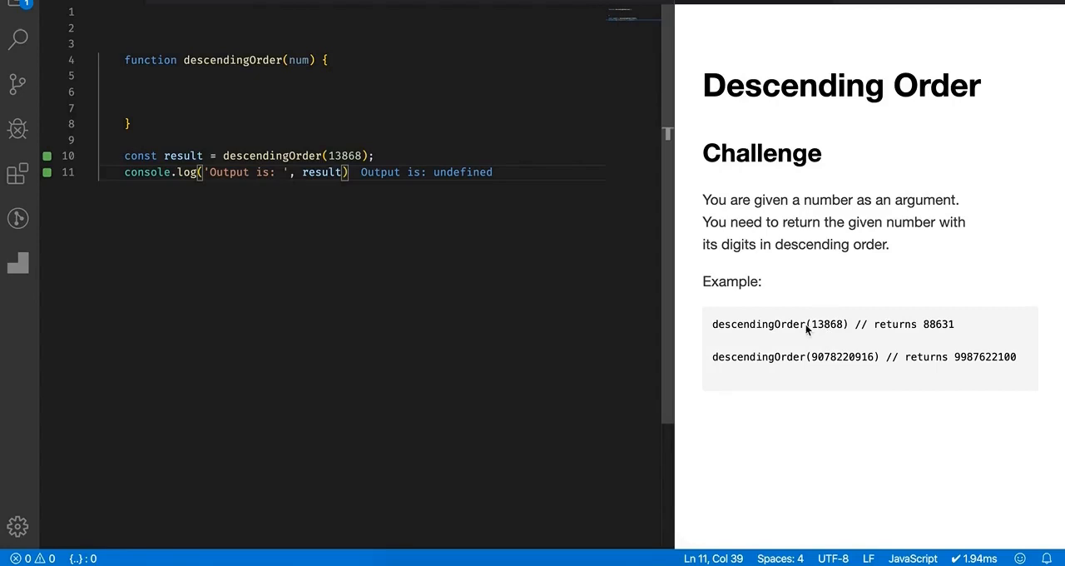
pyautogui.moveTo(836, 333)
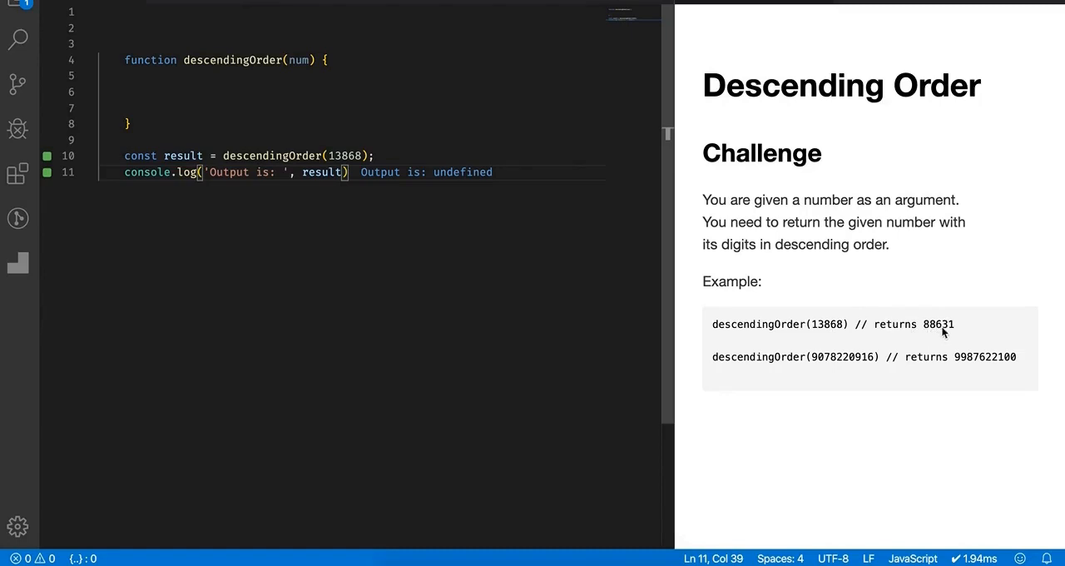
pyautogui.moveTo(213, 93)
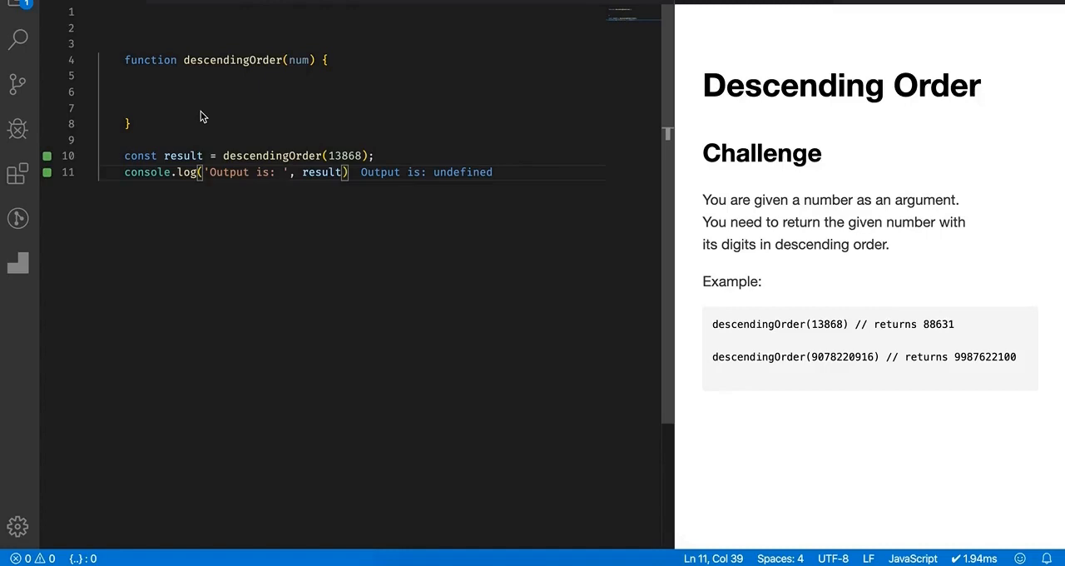
# - Add blank lines inside the empty body of descendingOrder(num)
pyautogui.doubleClick(233, 60)
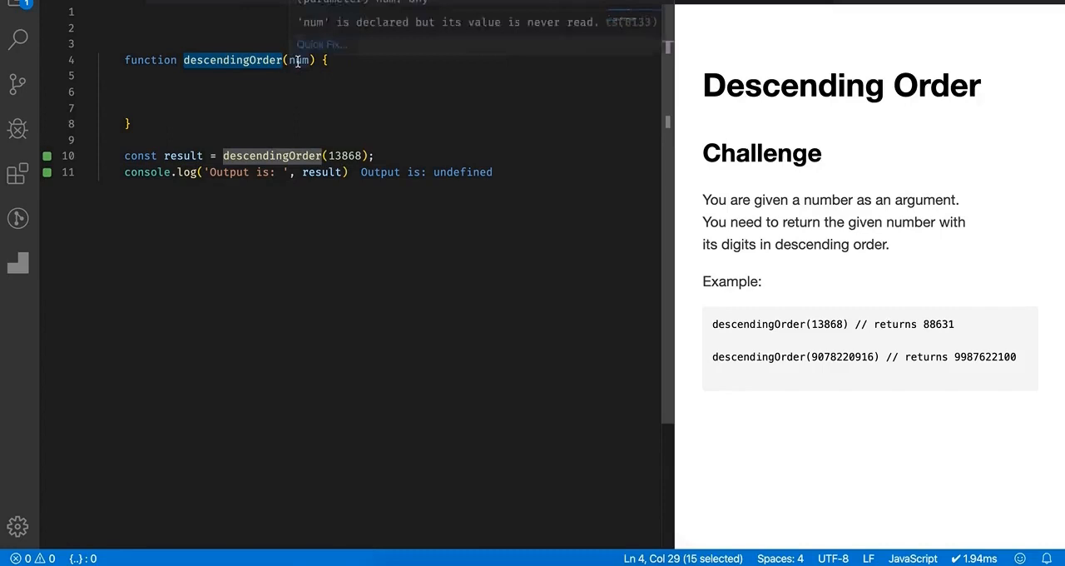
pyautogui.click(327, 60)
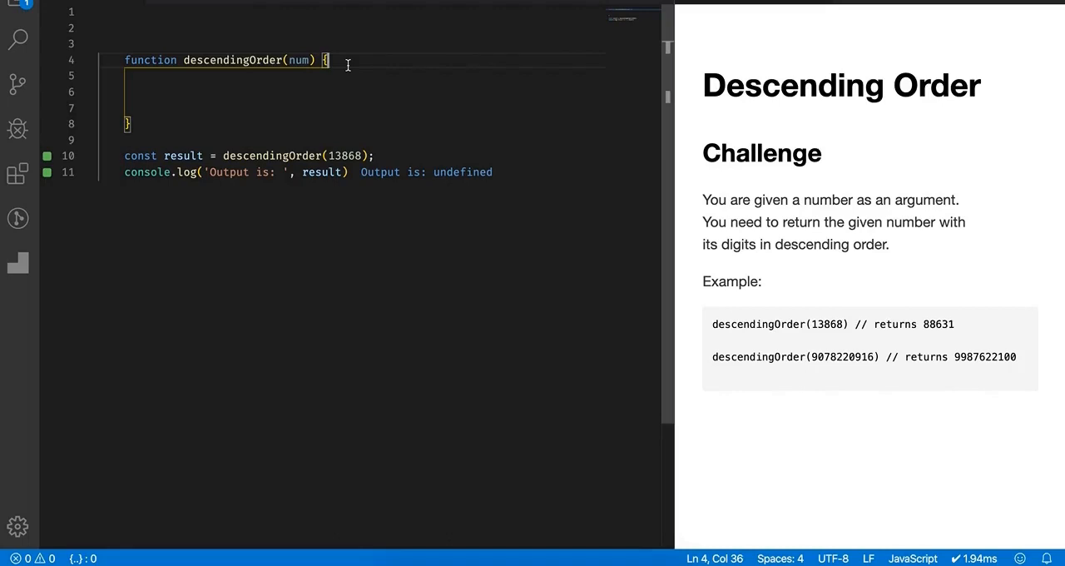
pyautogui.press('Enter')
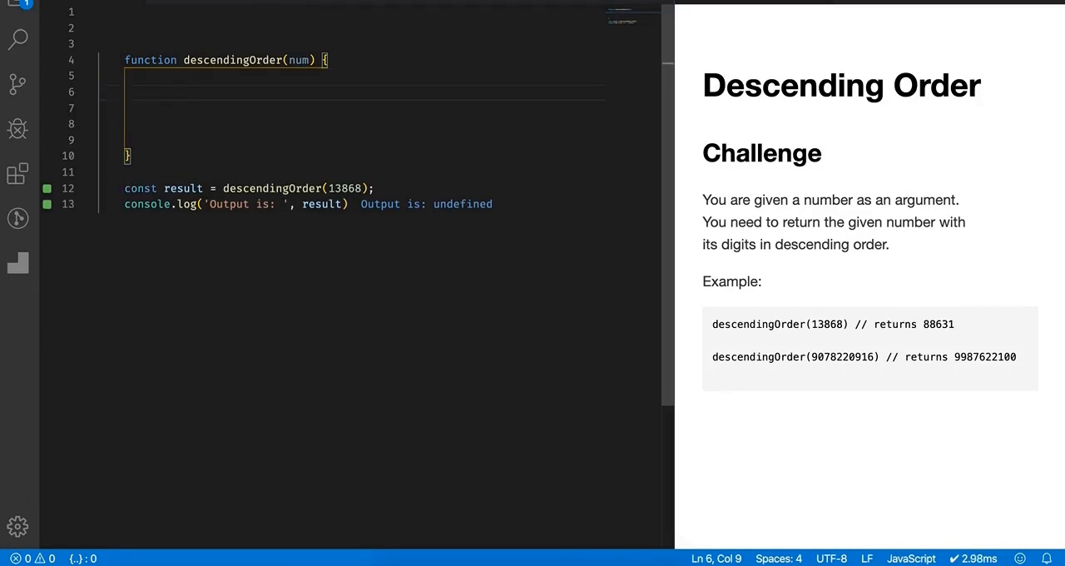
# - Declare `const output = num` and echo `output` below it, showing 13868 inline
pyautogui.write('const')
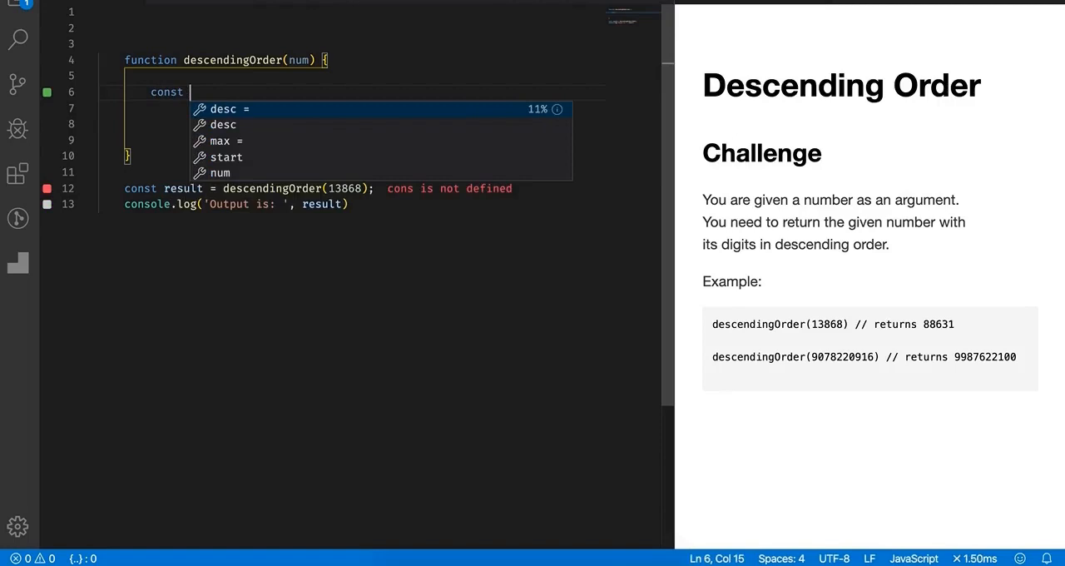
pyautogui.write('out')
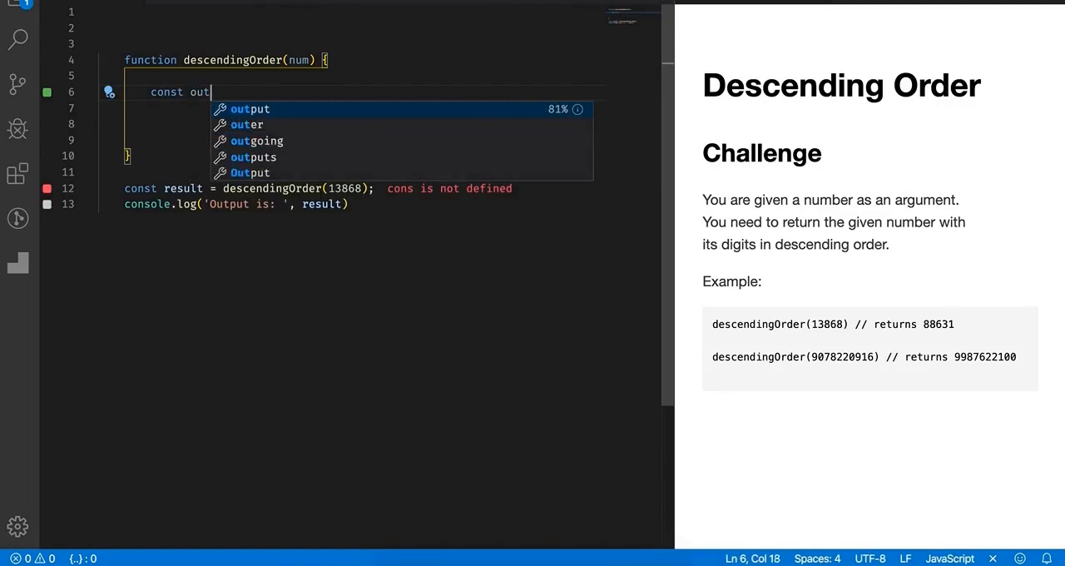
pyautogui.write('put')
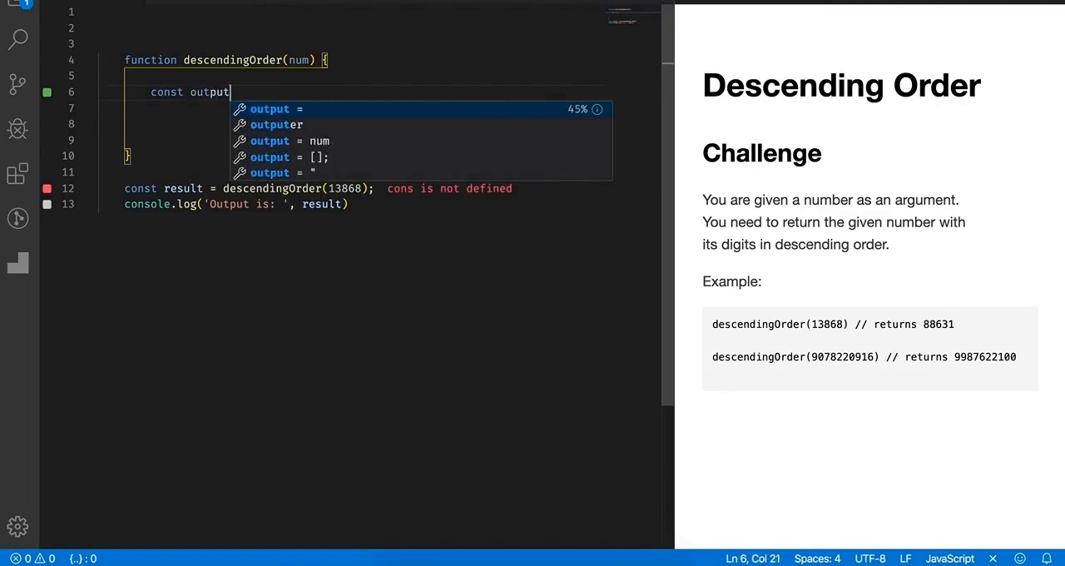
pyautogui.write('=')
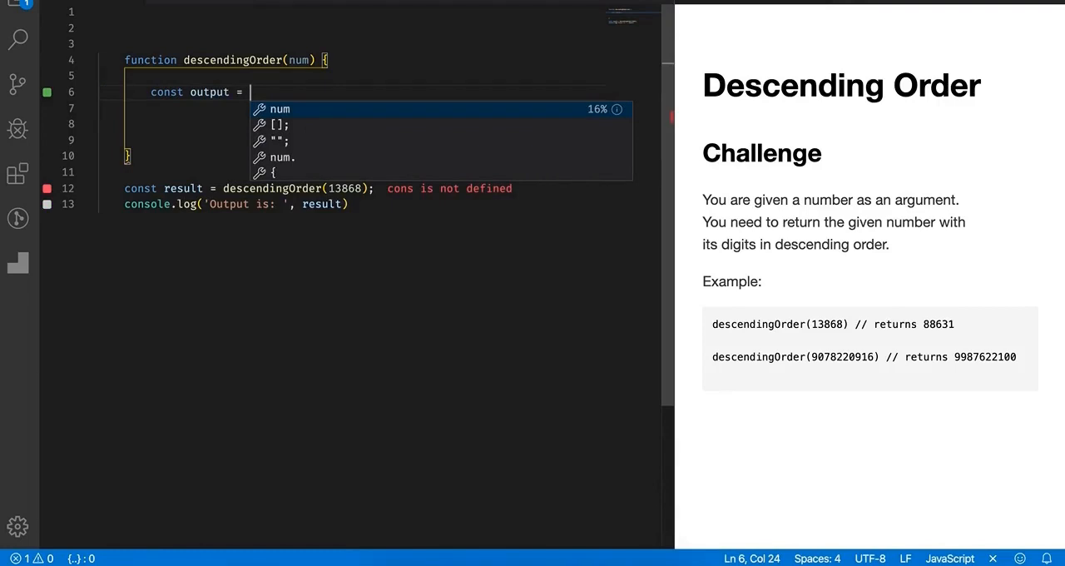
pyautogui.write('num')
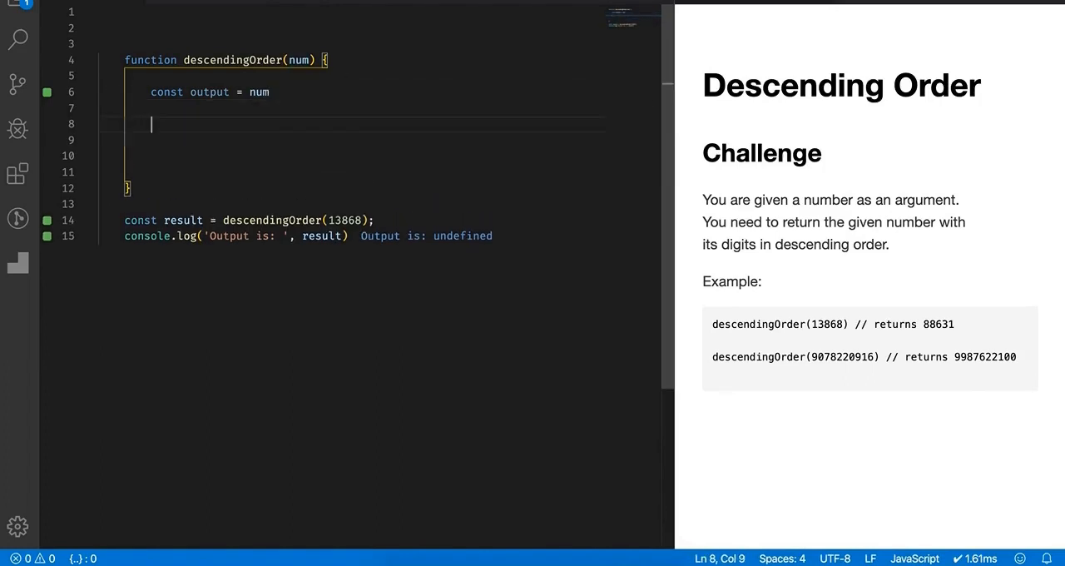
pyautogui.write('output')
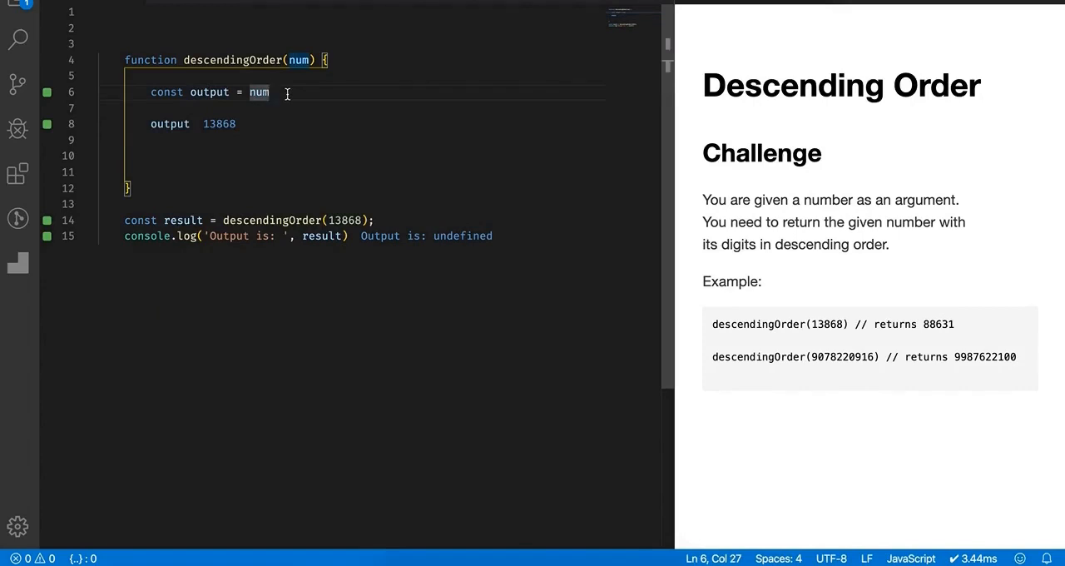
# - Convert num with `.toString()` and drop the trailing semicolon to allow chaining
pyautogui.write('.to')
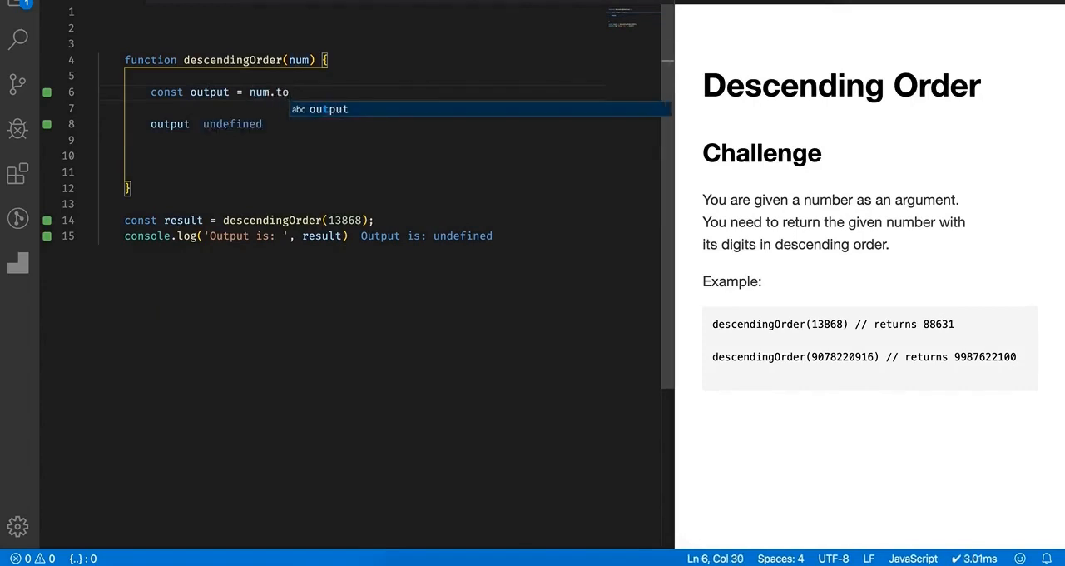
pyautogui.write('String();')
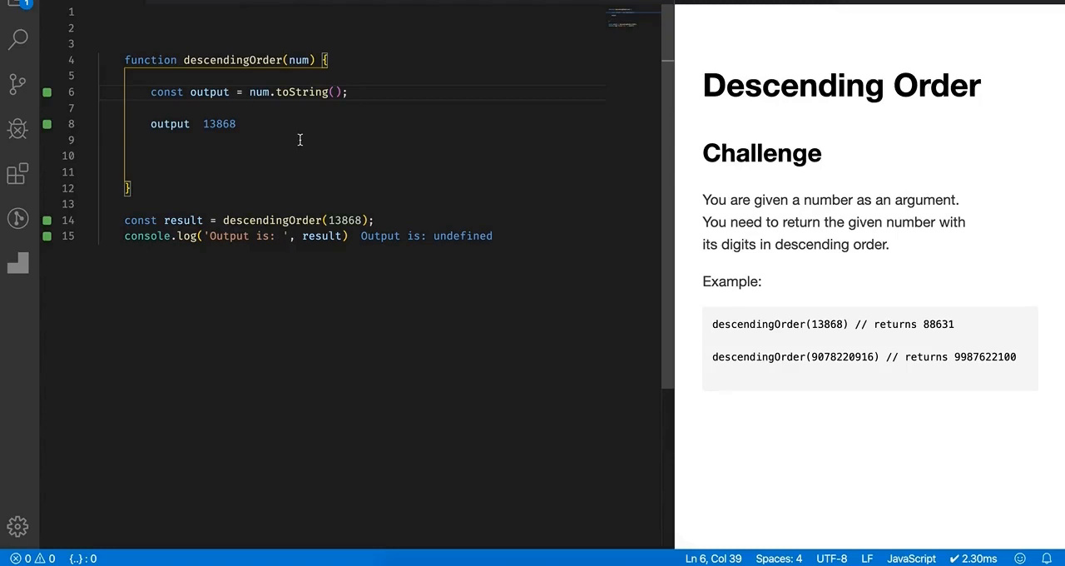
pyautogui.press('Backspace')
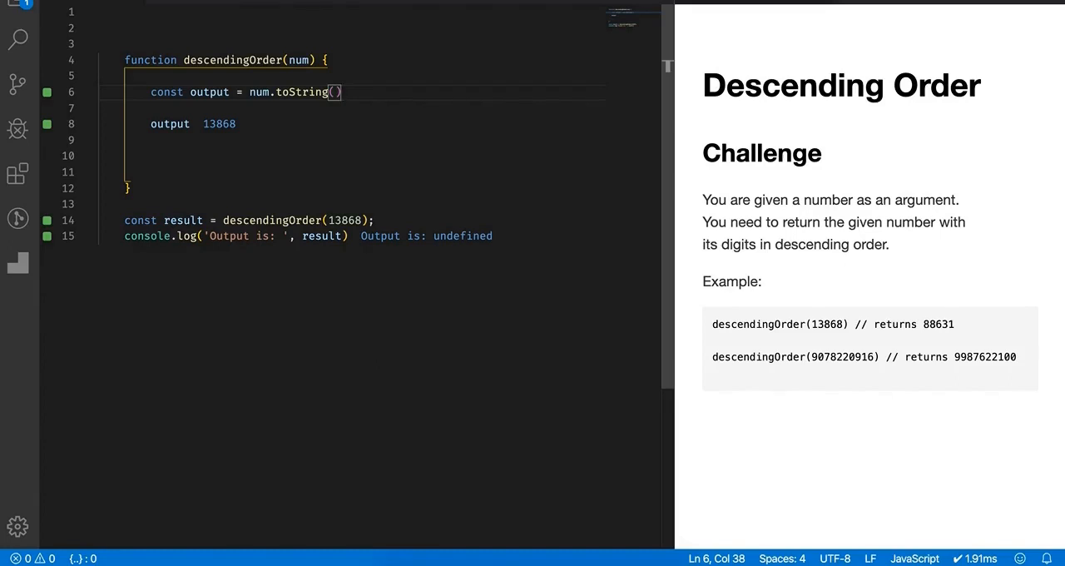
pyautogui.press('Enter')
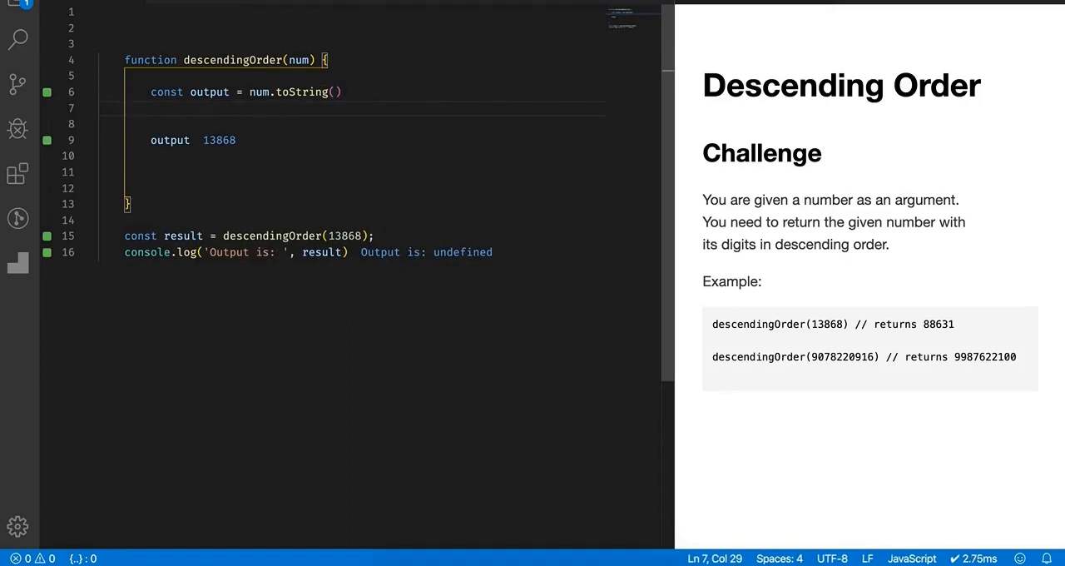
# - Chain `.split('')` so output becomes ['1','3','8','6','8']
pyautogui.write('.plit(')
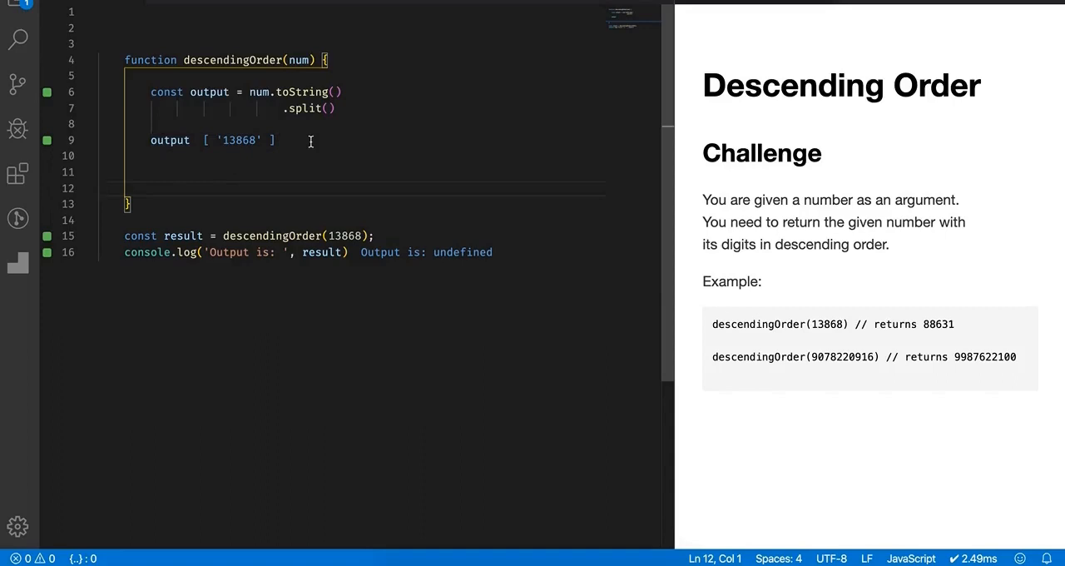
pyautogui.moveTo(326, 108)
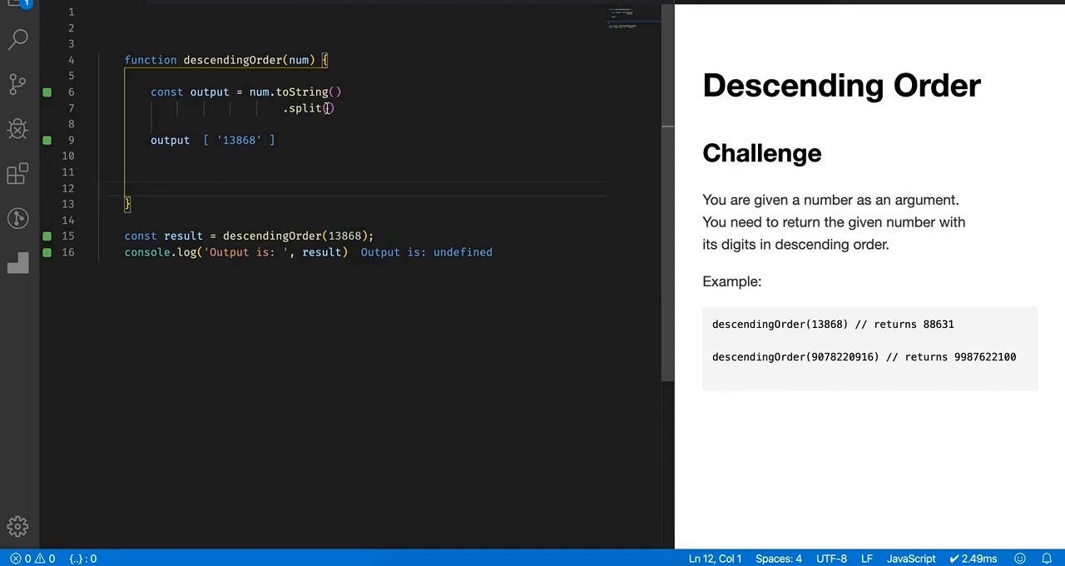
pyautogui.write("'")
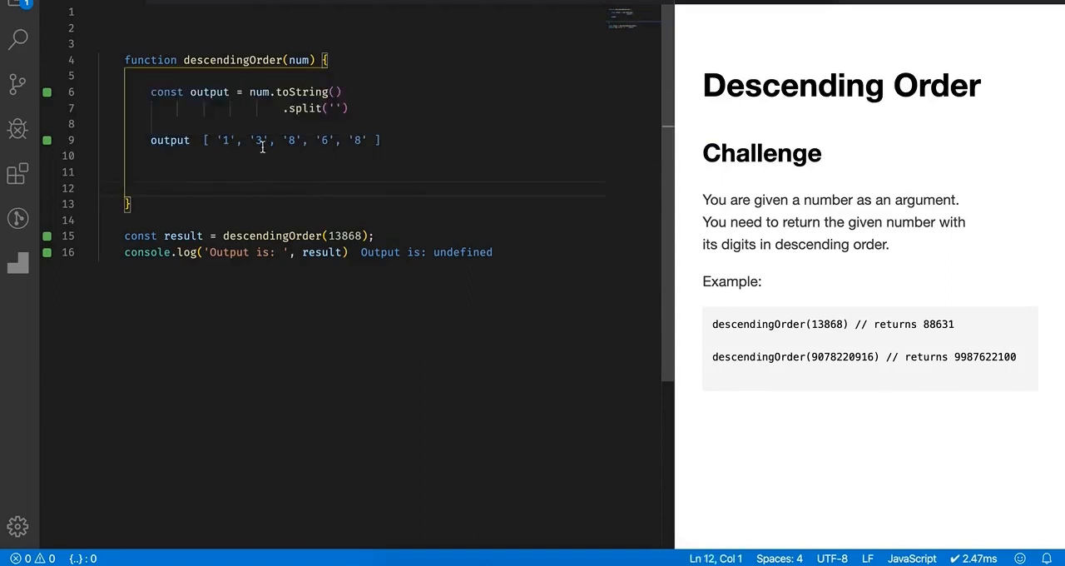
pyautogui.moveTo(376, 93)
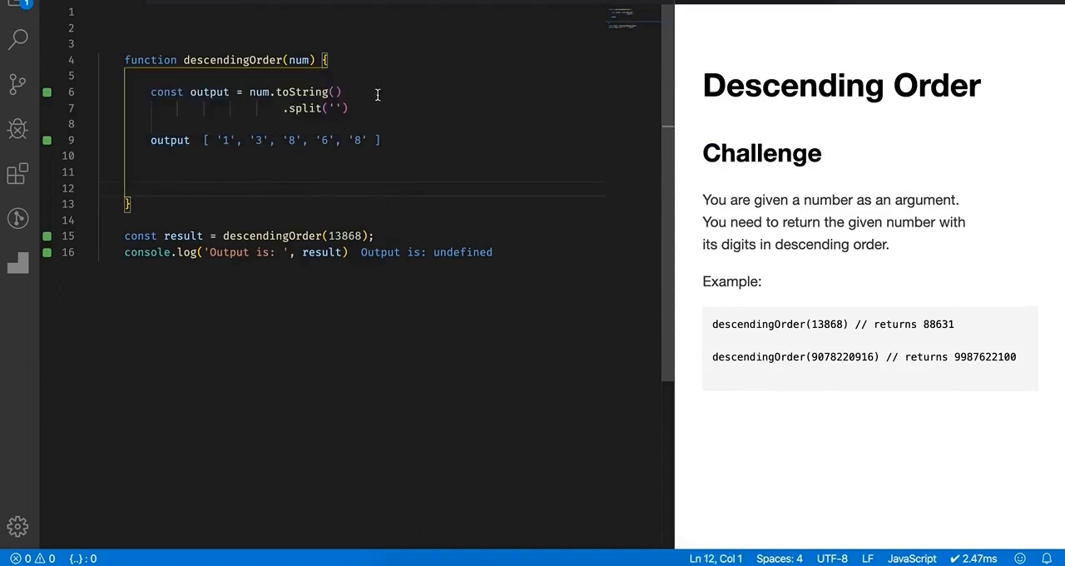
pyautogui.moveTo(370, 110)
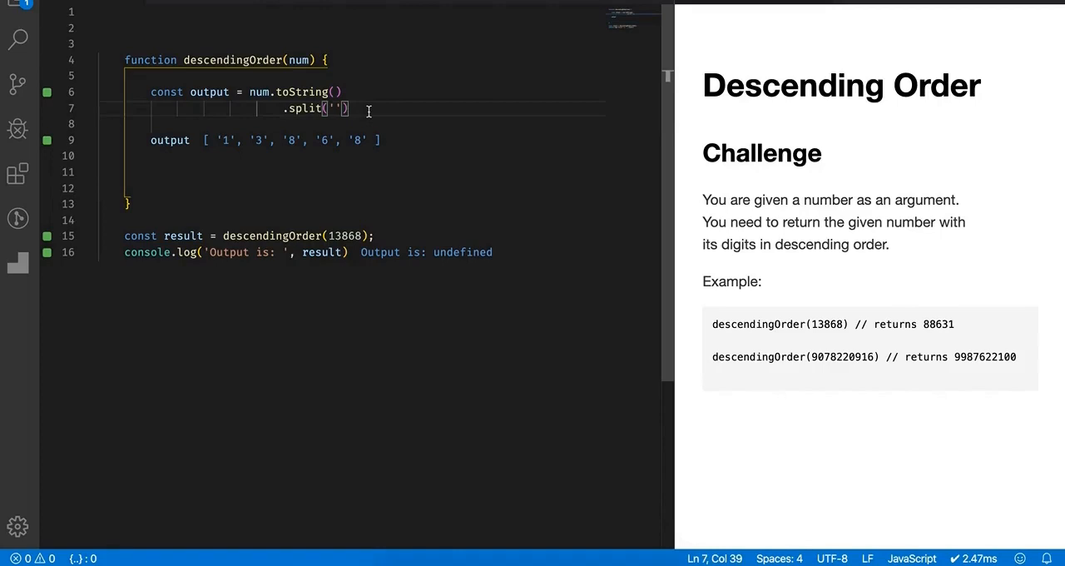
# - Chain `.sort()` so output becomes ['1','3','6','8','8']
pyautogui.write('.sort(')
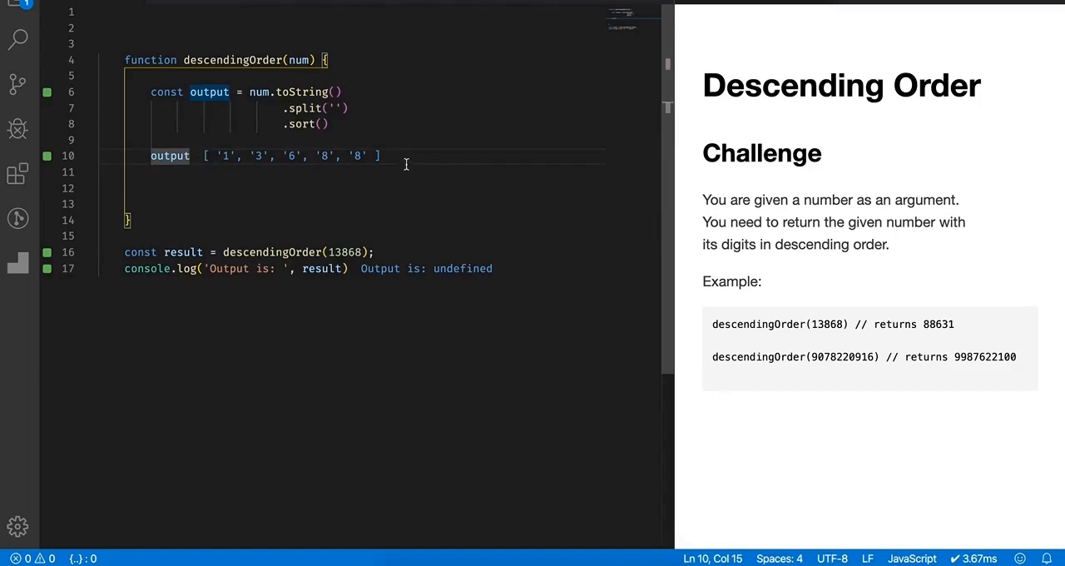
pyautogui.moveTo(431, 152)
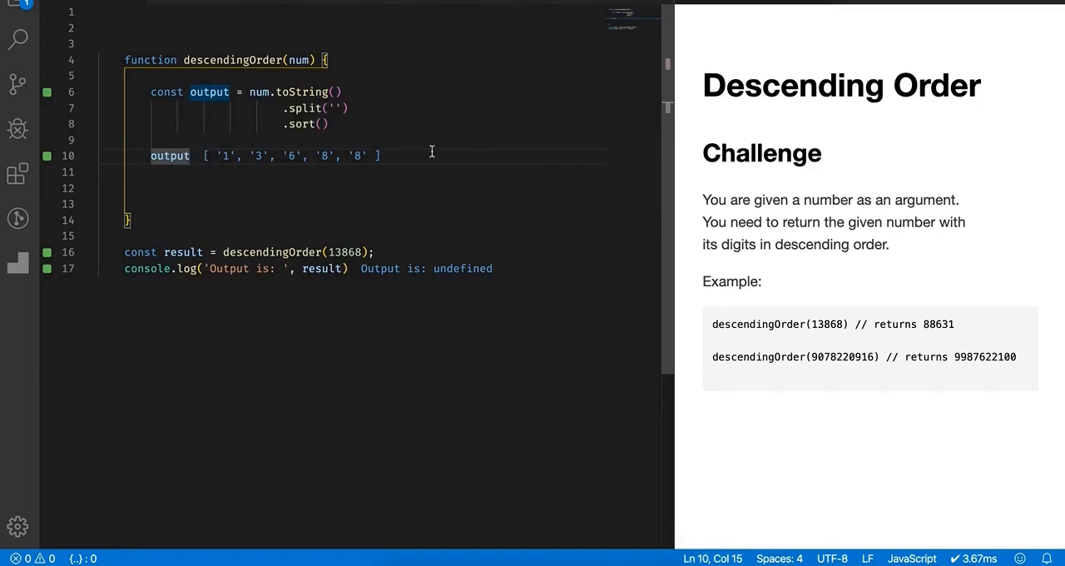
pyautogui.click(326, 123)
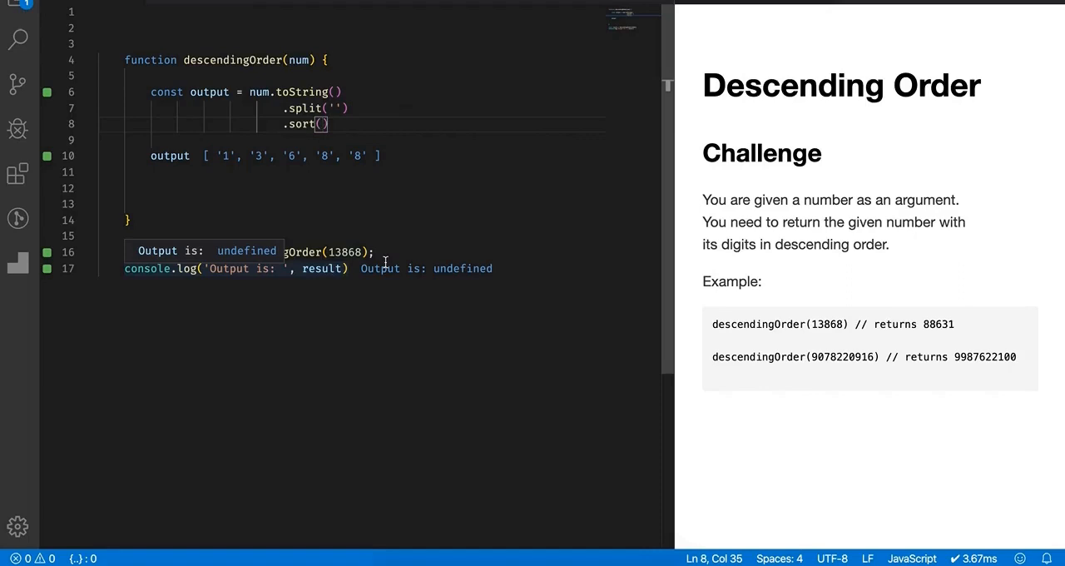
# - Write the comparator `(a, b) => b - a` so output reads ['8','8','6','3','1'], matching 88631
pyautogui.write('a')
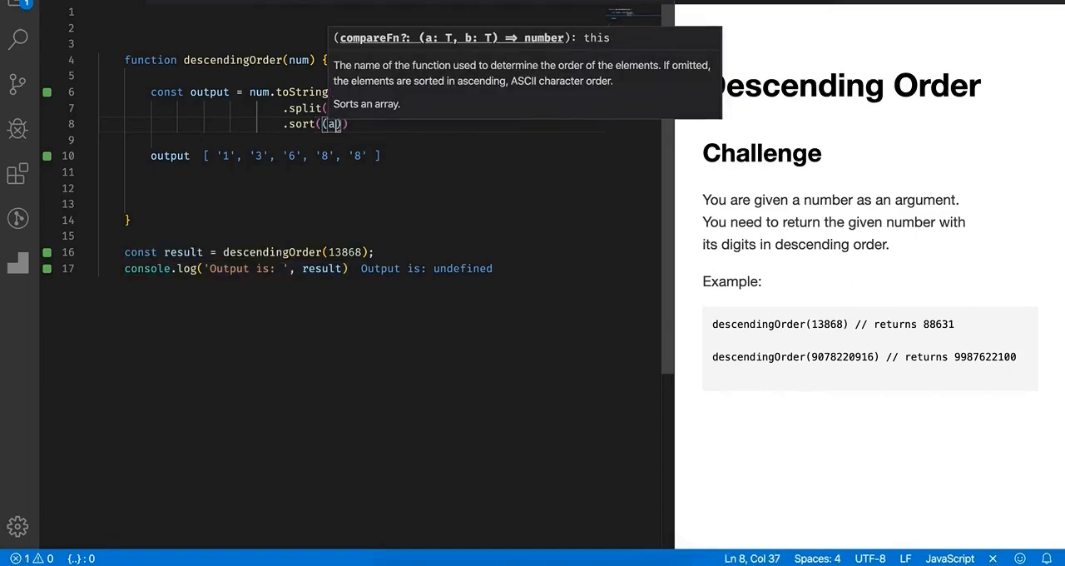
pyautogui.write(', b')
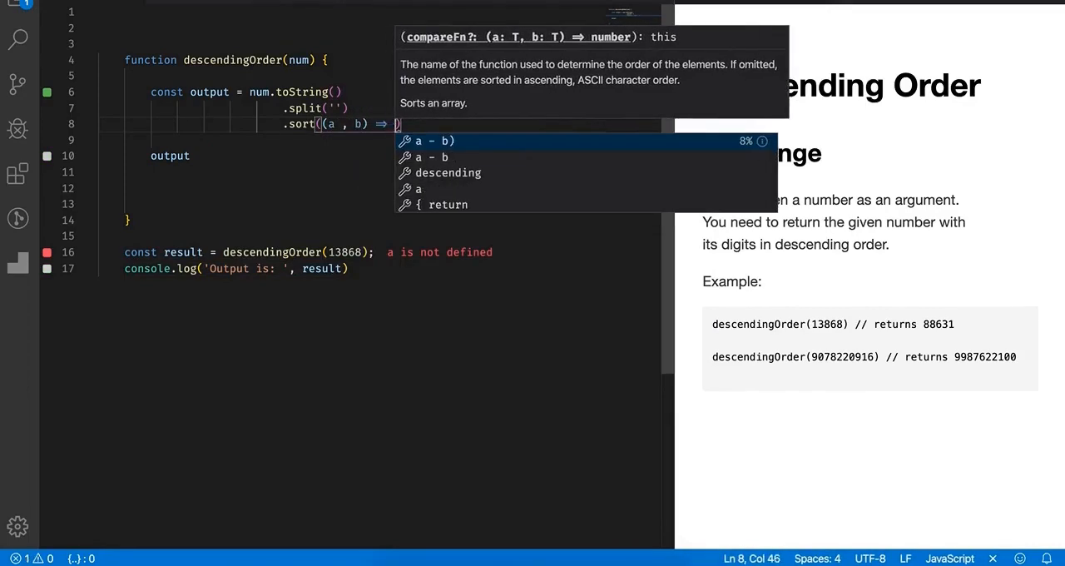
pyautogui.write('a - b')
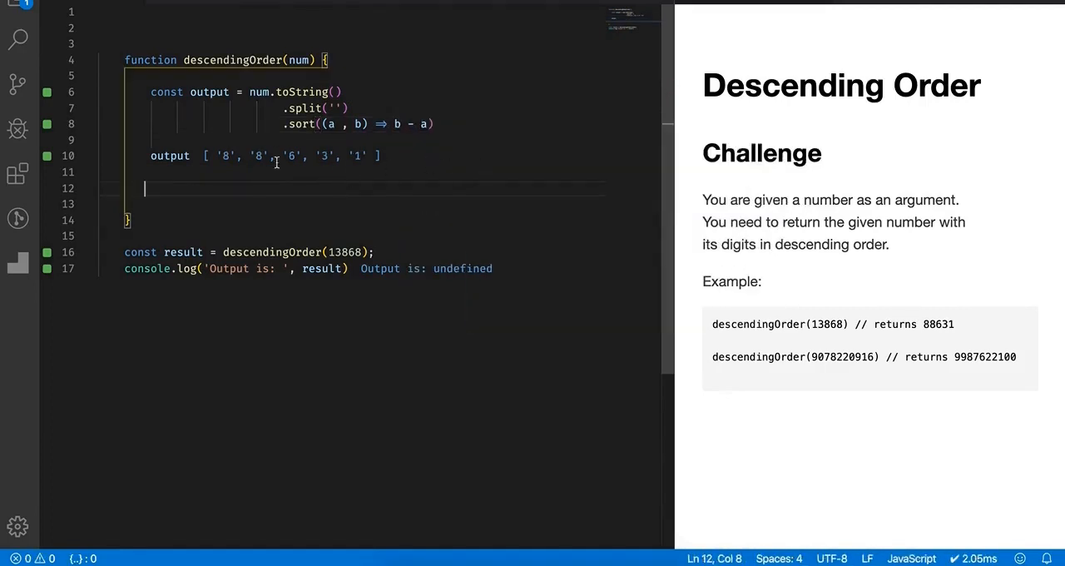
pyautogui.moveTo(396, 123)
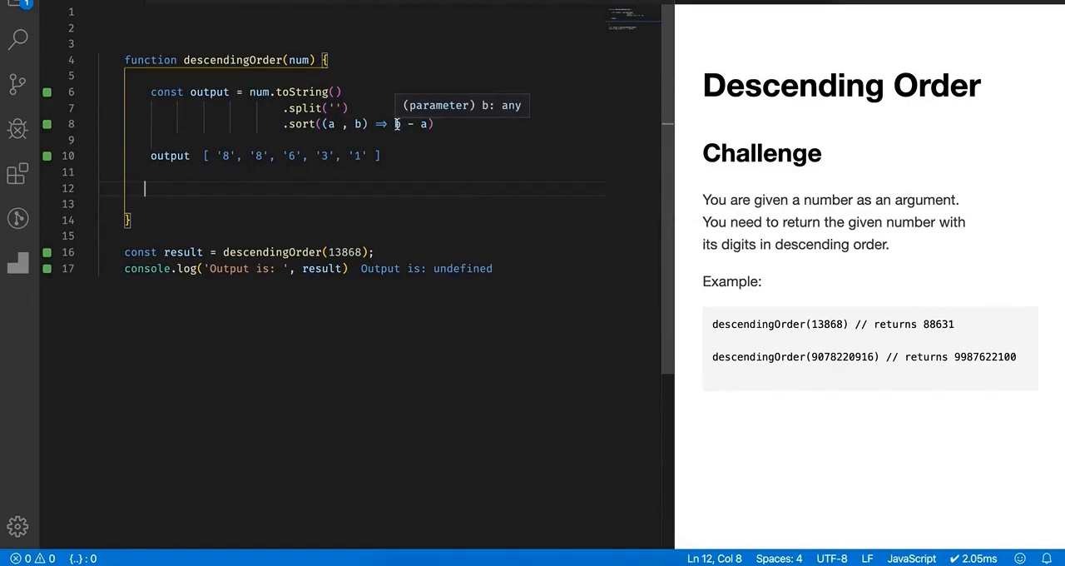
pyautogui.moveTo(316, 192)
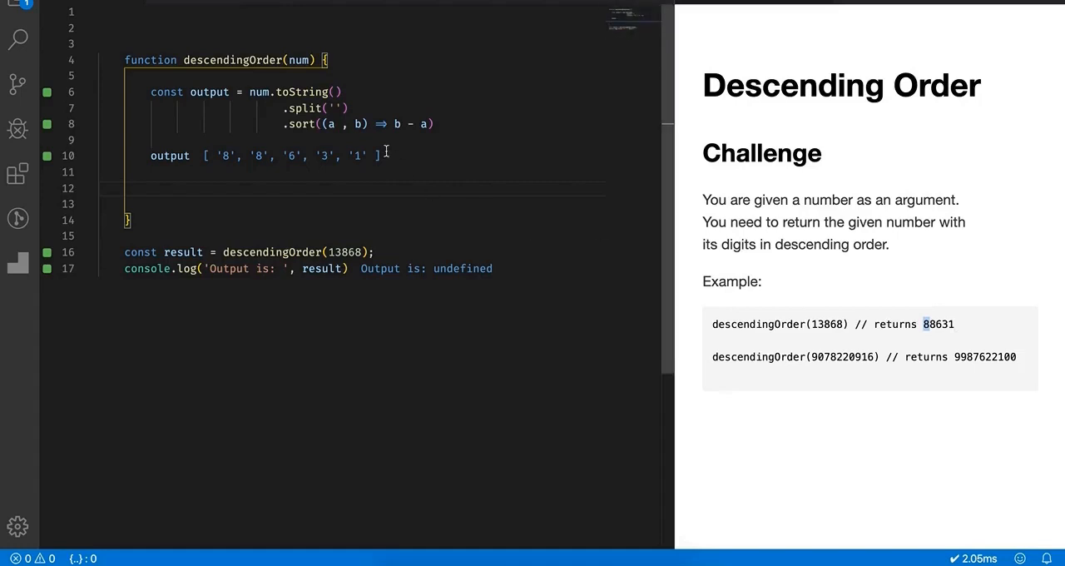
pyautogui.doubleClick(170, 157)
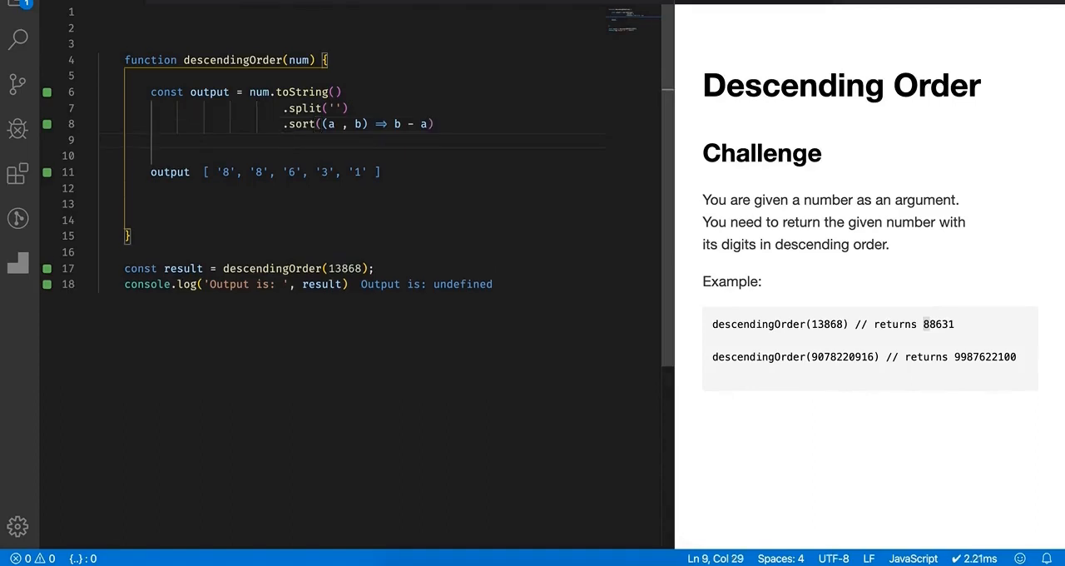
pyautogui.doubleClick(305, 108)
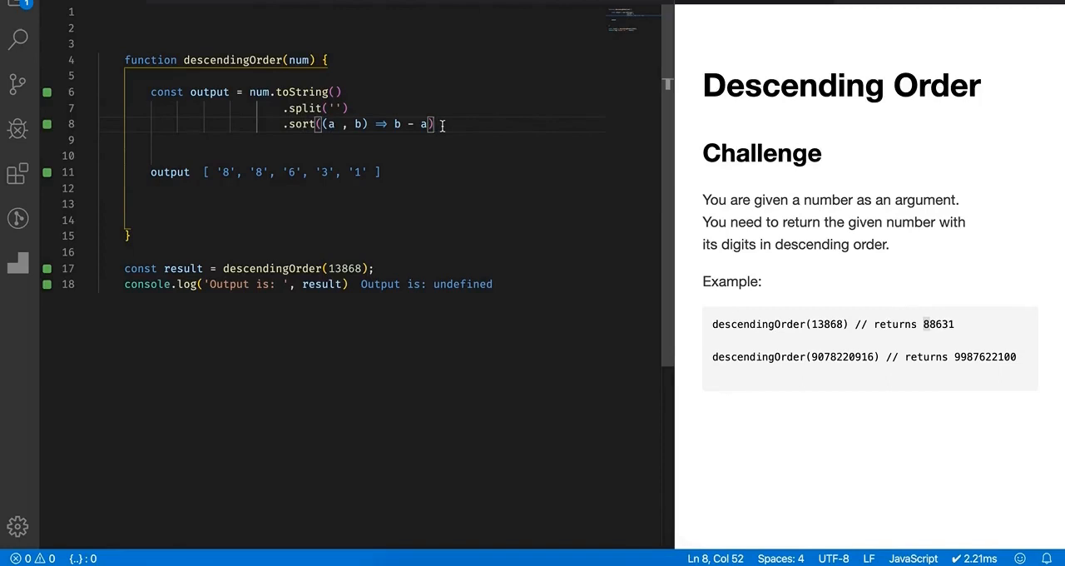
# - Chain `.join('')` so output becomes the string 88631
pyautogui.write('.')
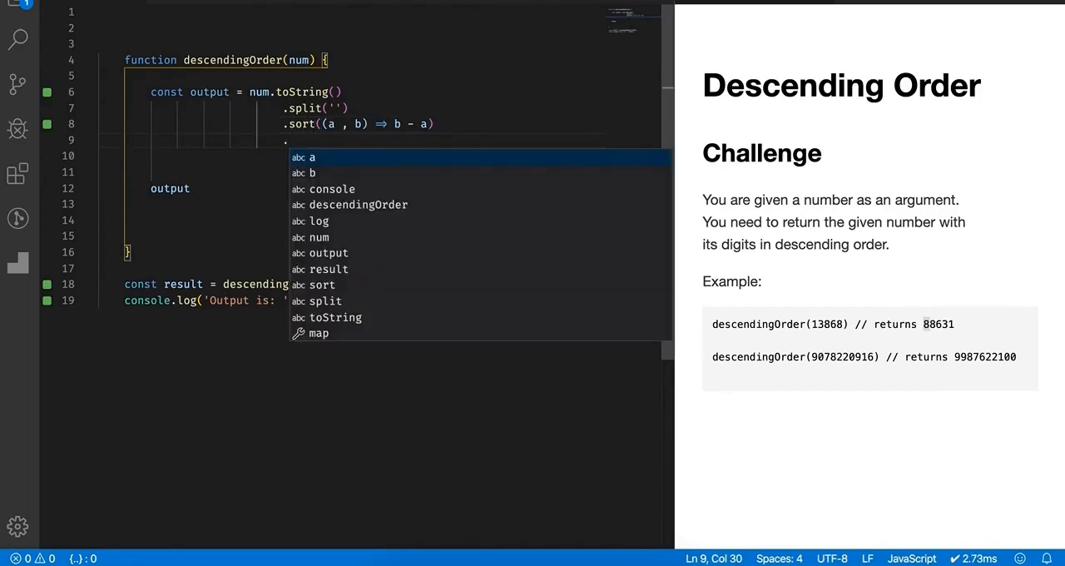
pyautogui.write('join(')
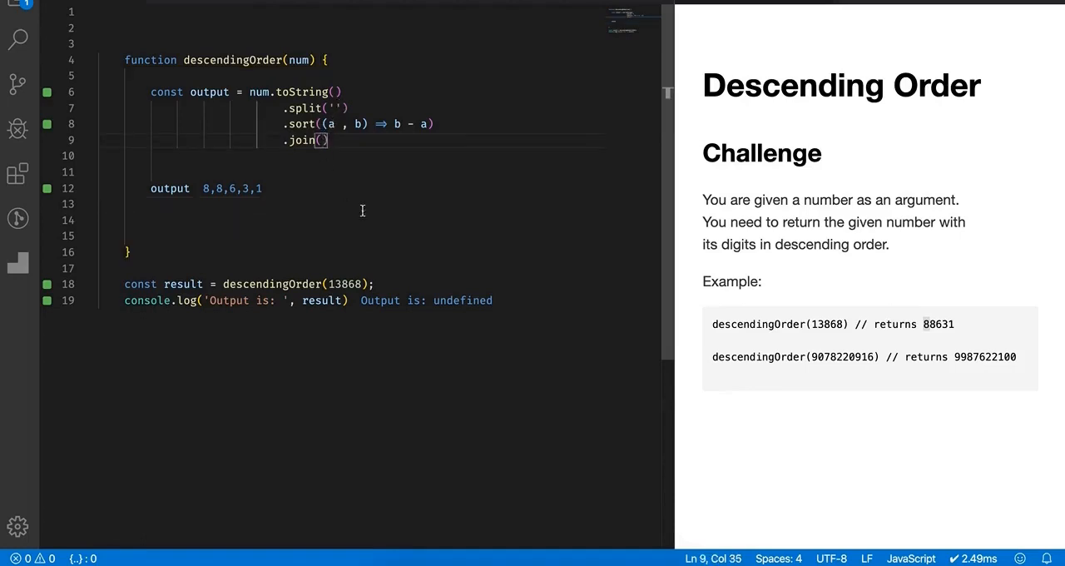
pyautogui.write("'")
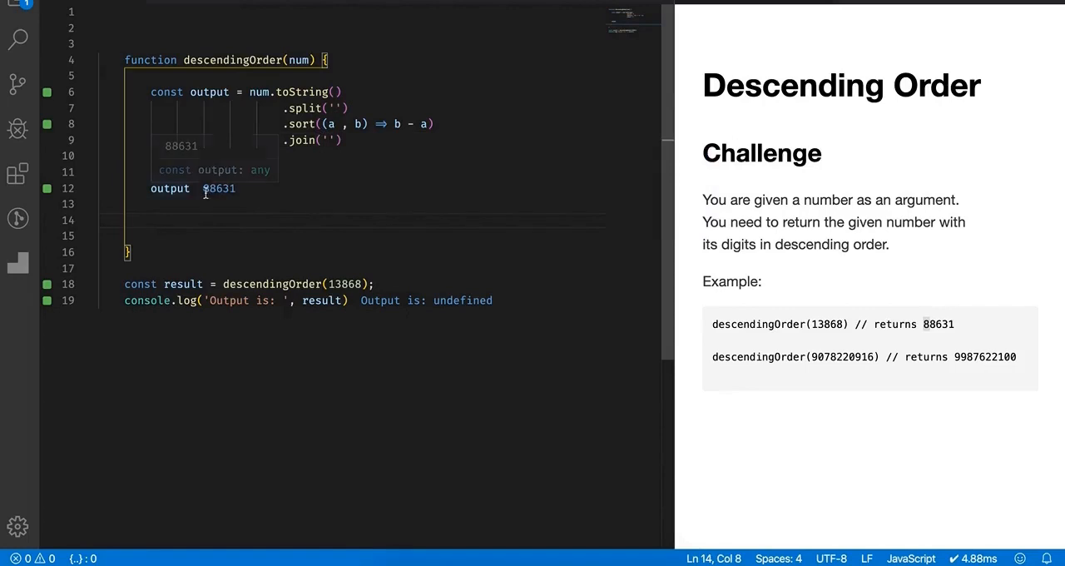
pyautogui.moveTo(316, 185)
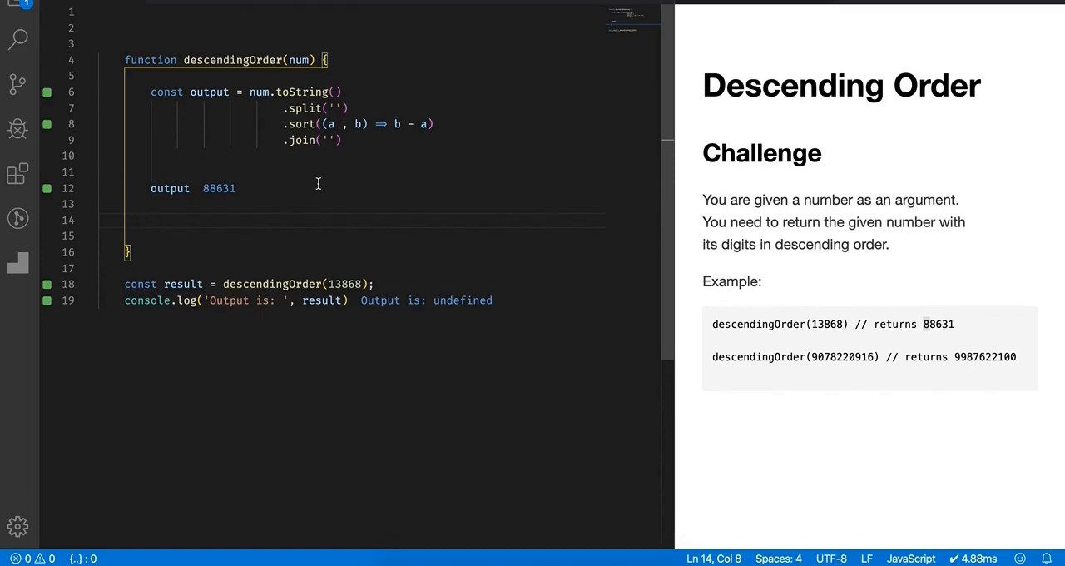
pyautogui.moveTo(300, 60)
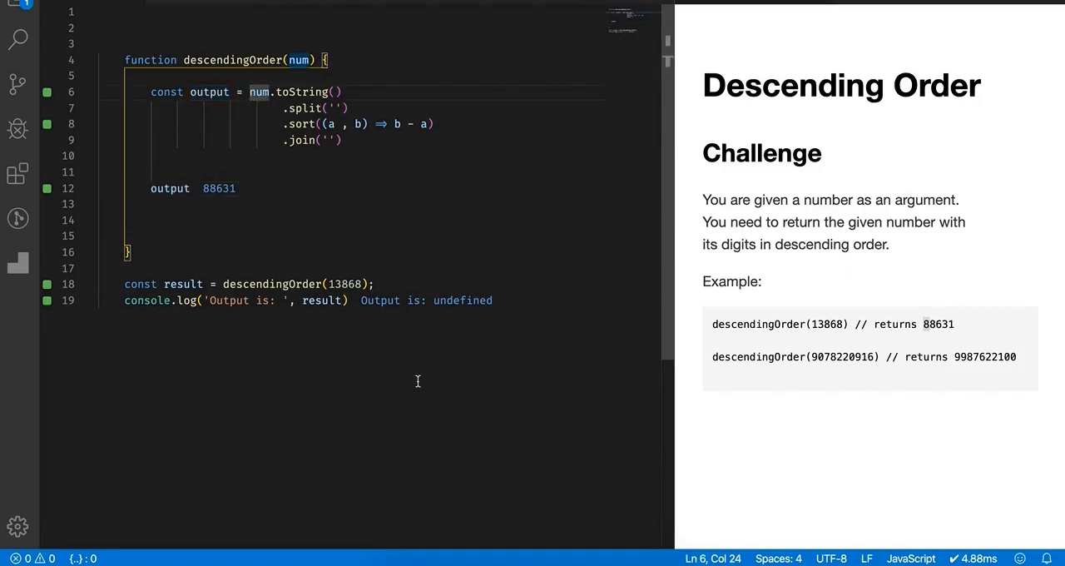
# - Check with `typeof` that the joined result is a string, then remove the check
pyautogui.write('typeof')
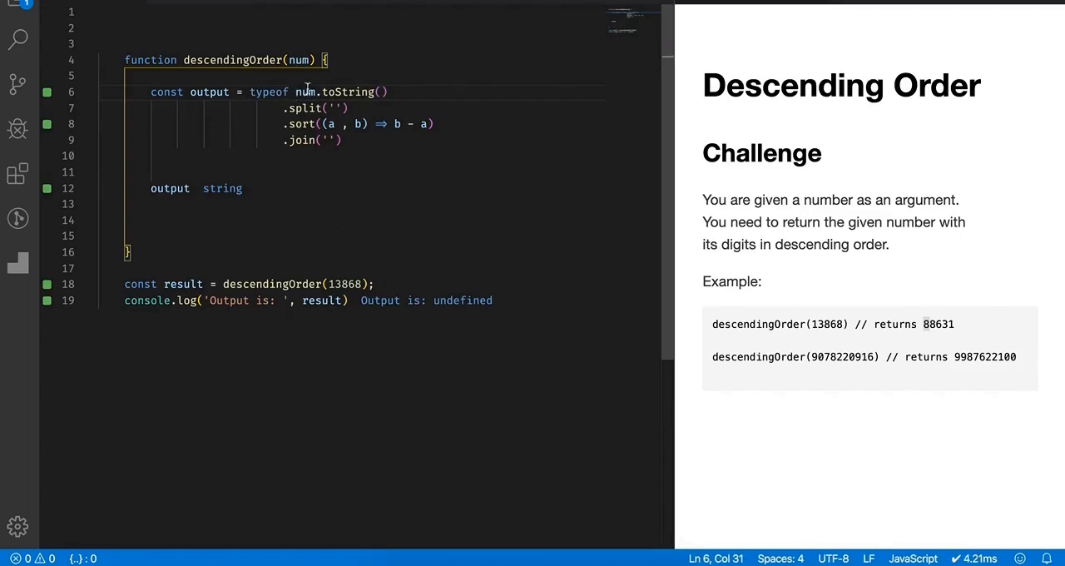
pyautogui.moveTo(292, 92); pyautogui.dragTo(332, 123)
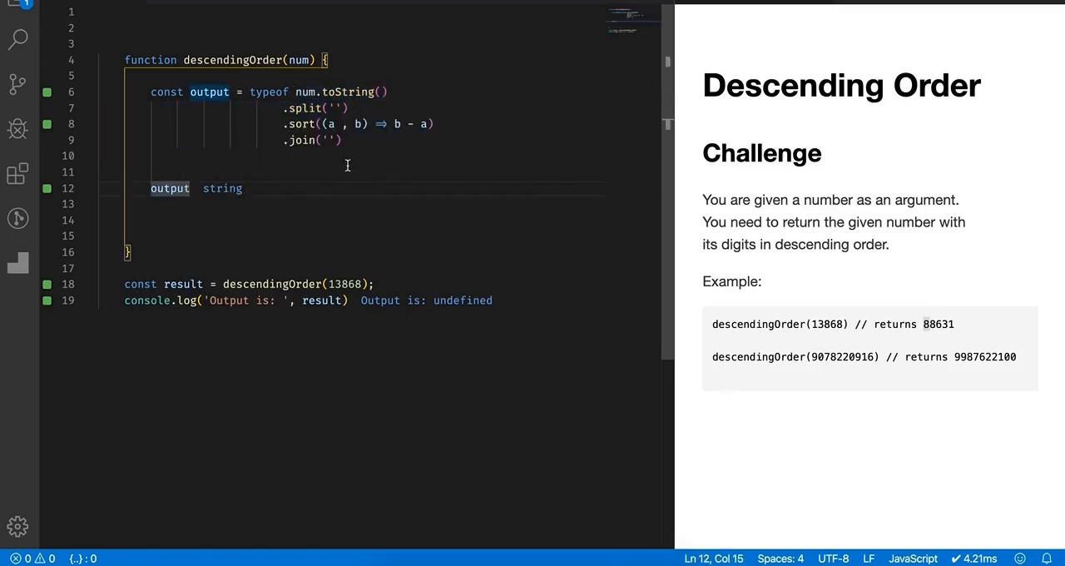
pyautogui.doubleClick(268, 91)
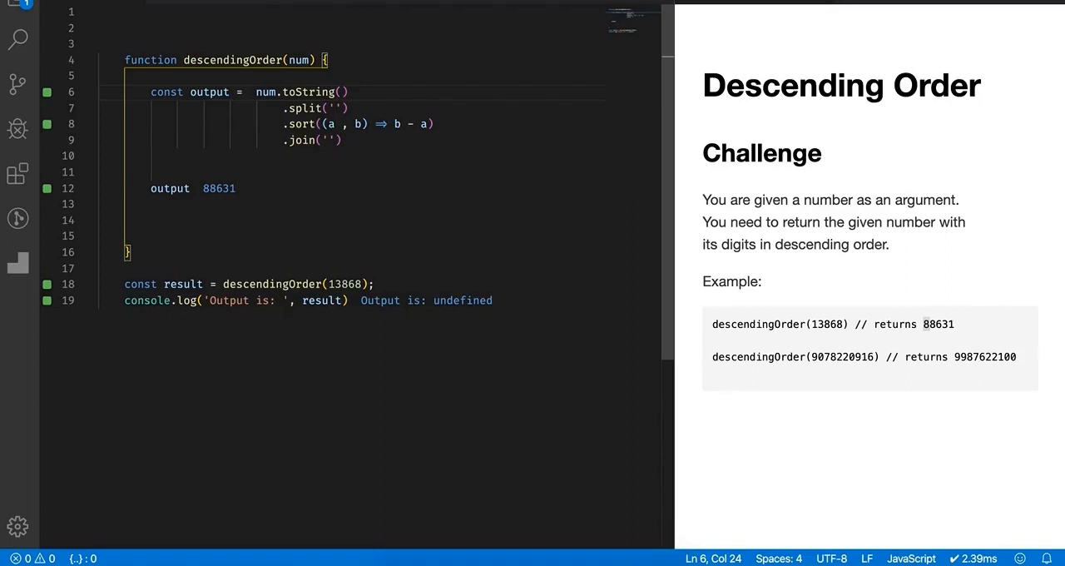
# - Prefix the chain with unary `+` and confirm `typeof` now reports number
pyautogui.doubleClick(266, 92)
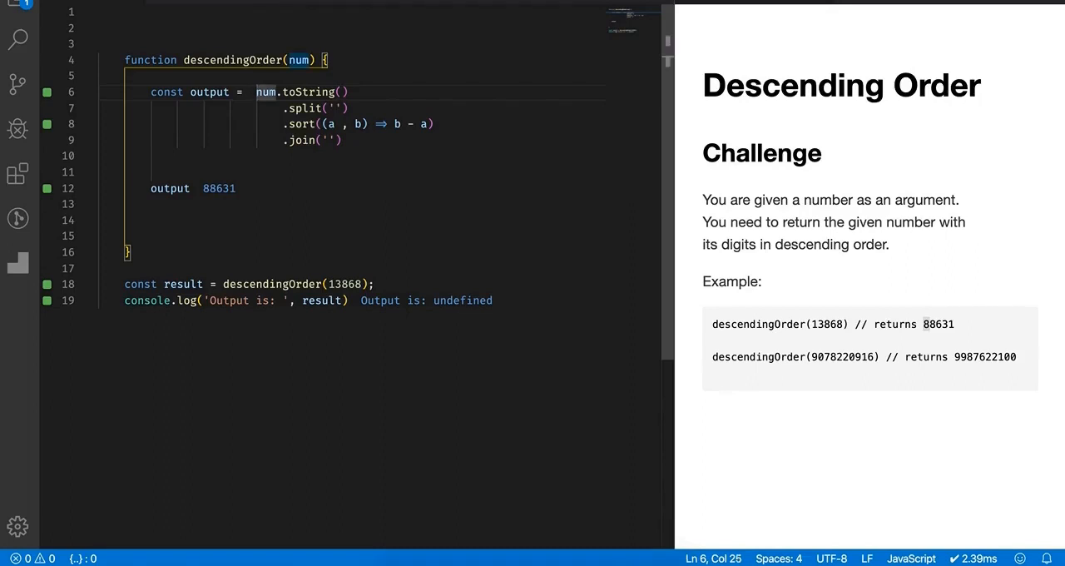
pyautogui.write('+')
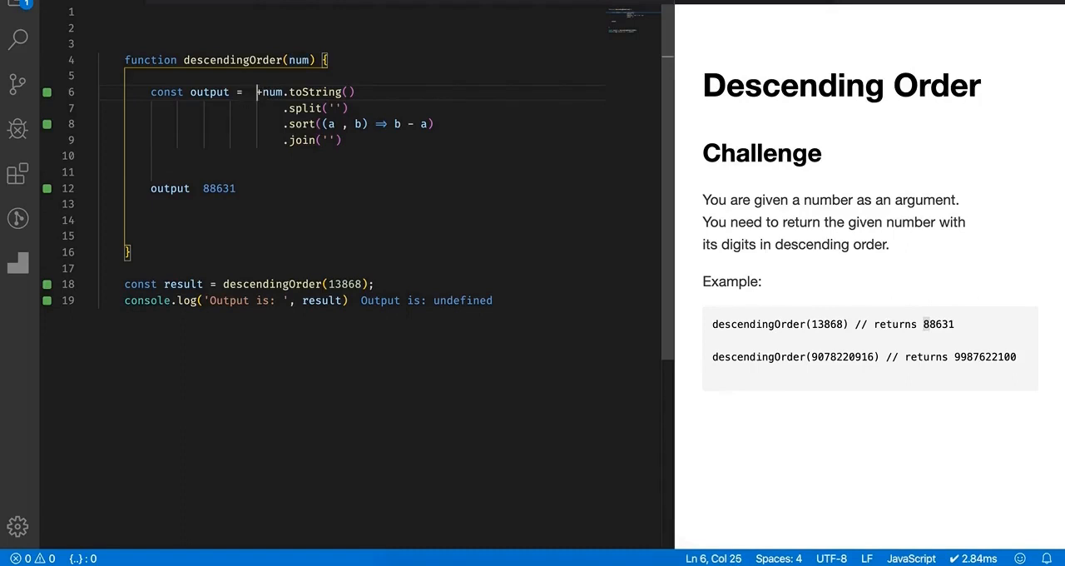
pyautogui.write('typeof')
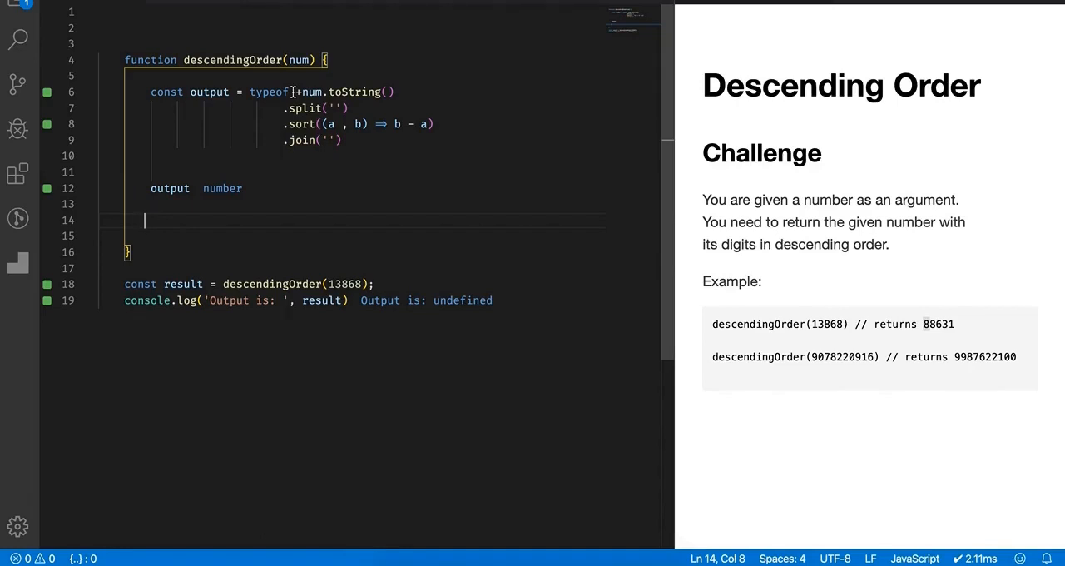
pyautogui.click(297, 92)
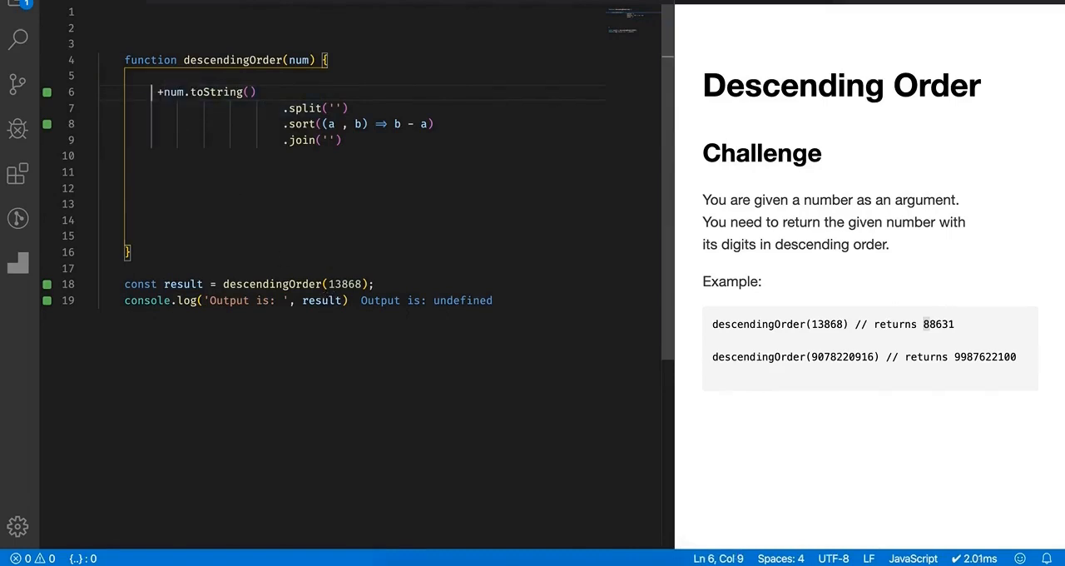
# - Return `+num.toString()...` directly so the console logs "Output is: 88631"
pyautogui.write('return')
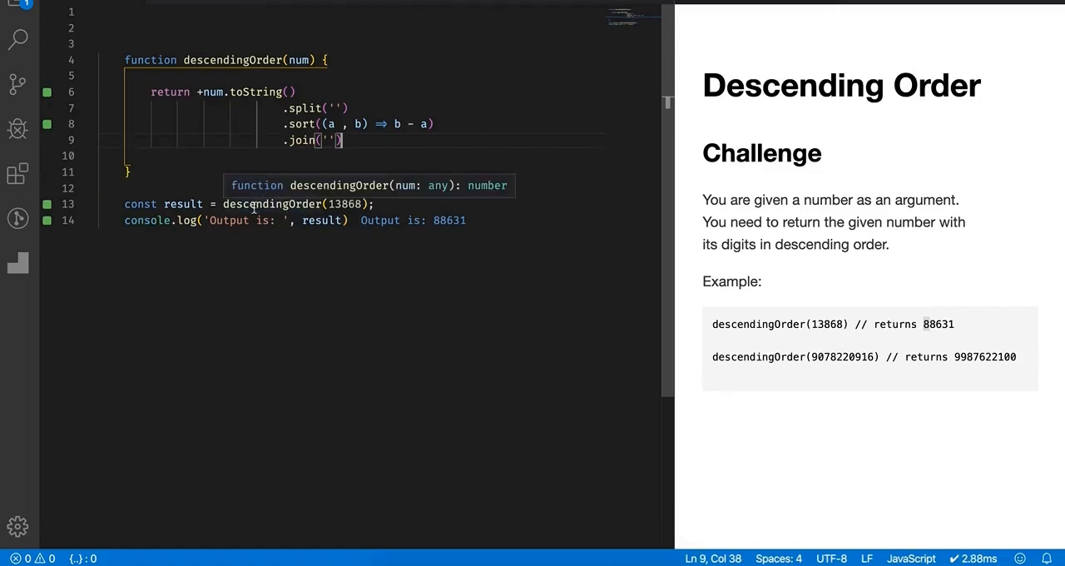
pyautogui.doubleClick(343, 203)
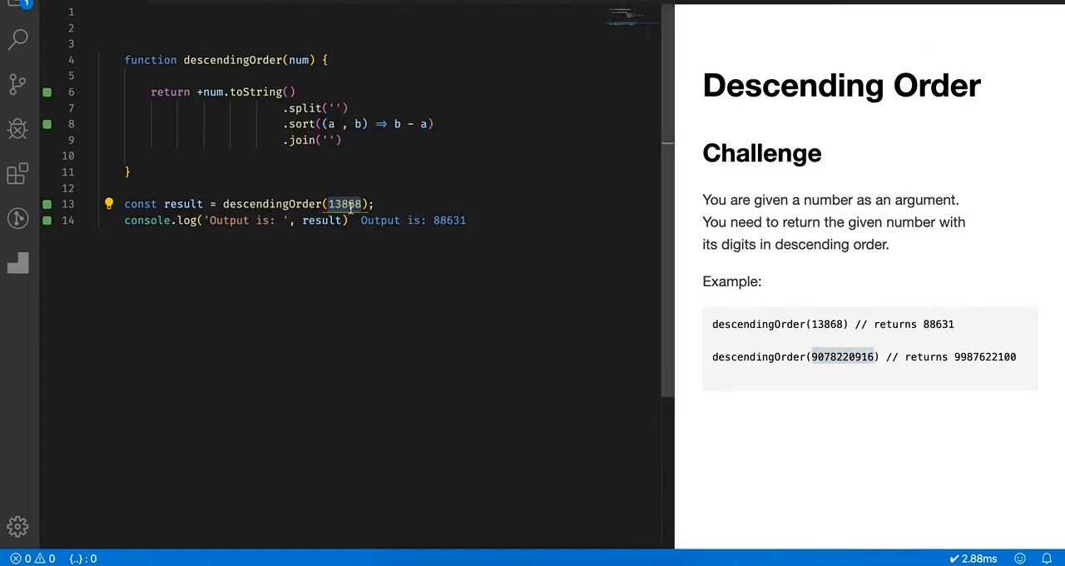
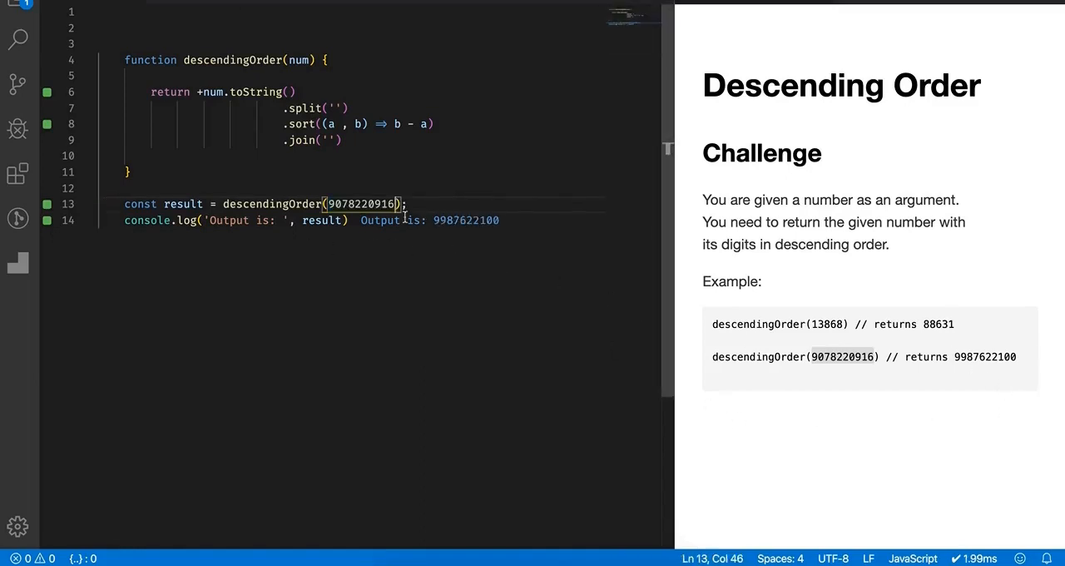
pyautogui.moveTo(513, 260)
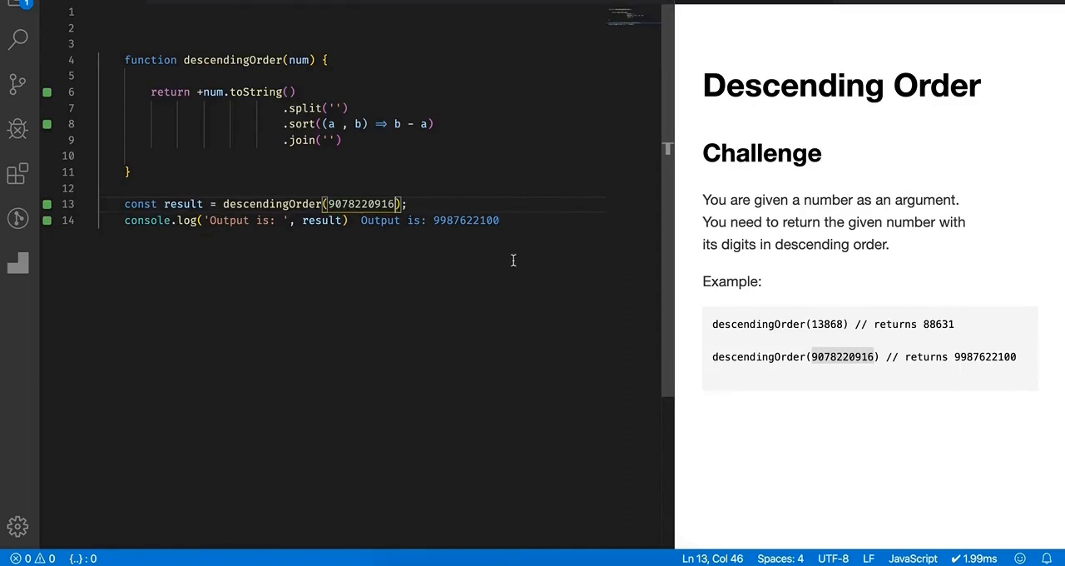